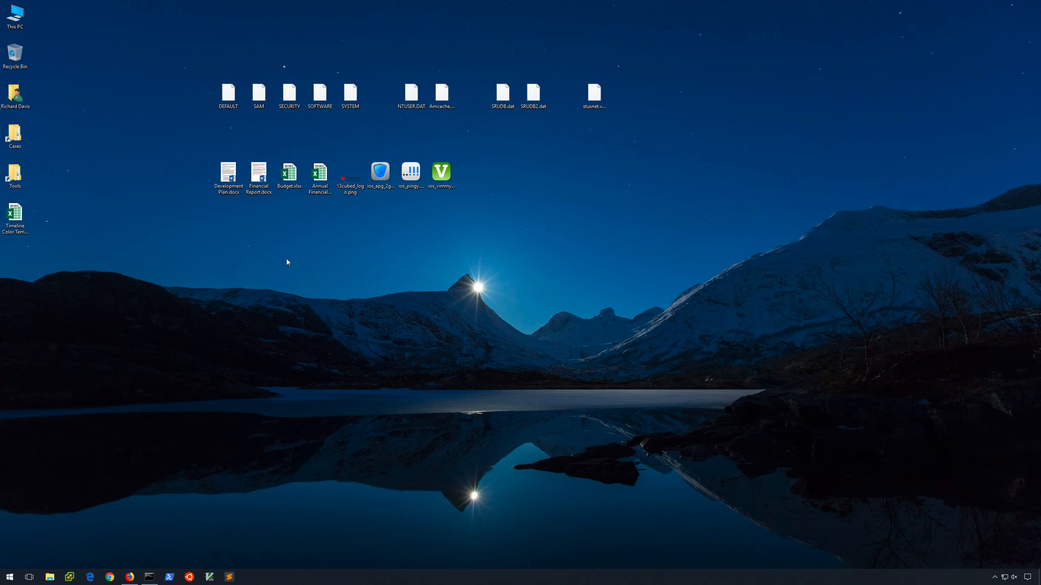
pyautogui.moveTo(227, 215)
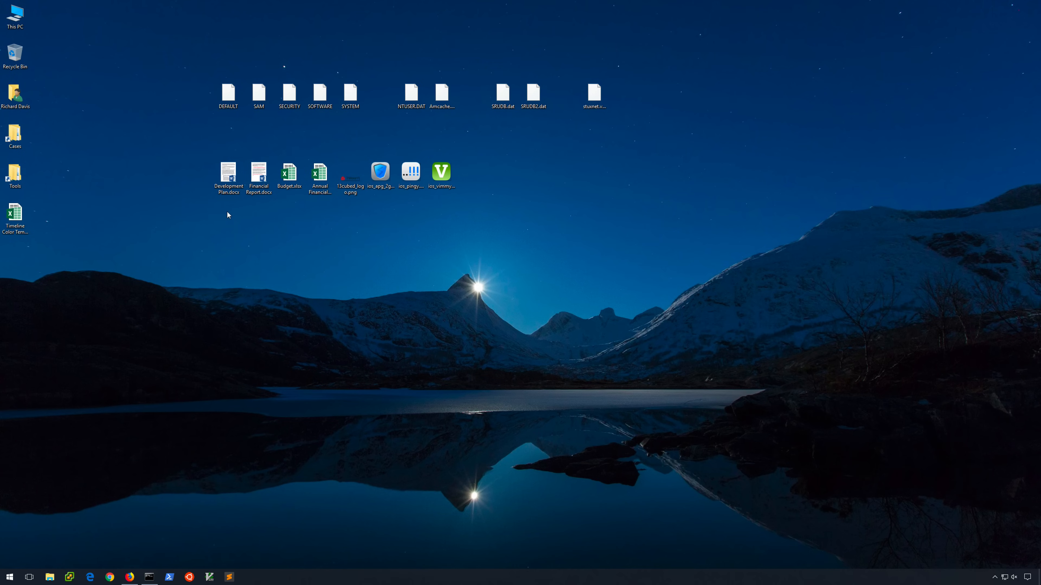
pyautogui.moveTo(310, 211)
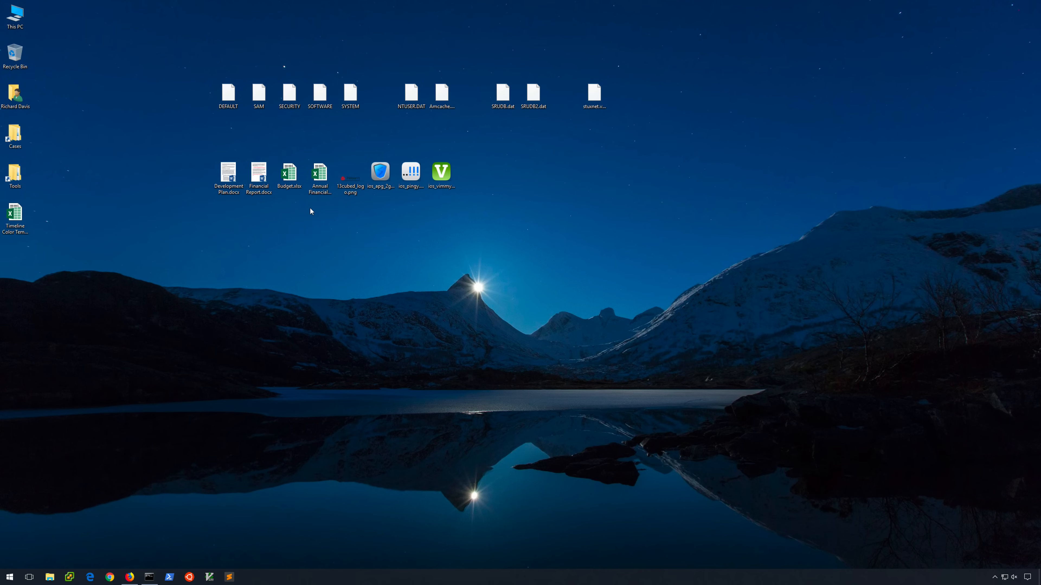
pyautogui.moveTo(315, 266)
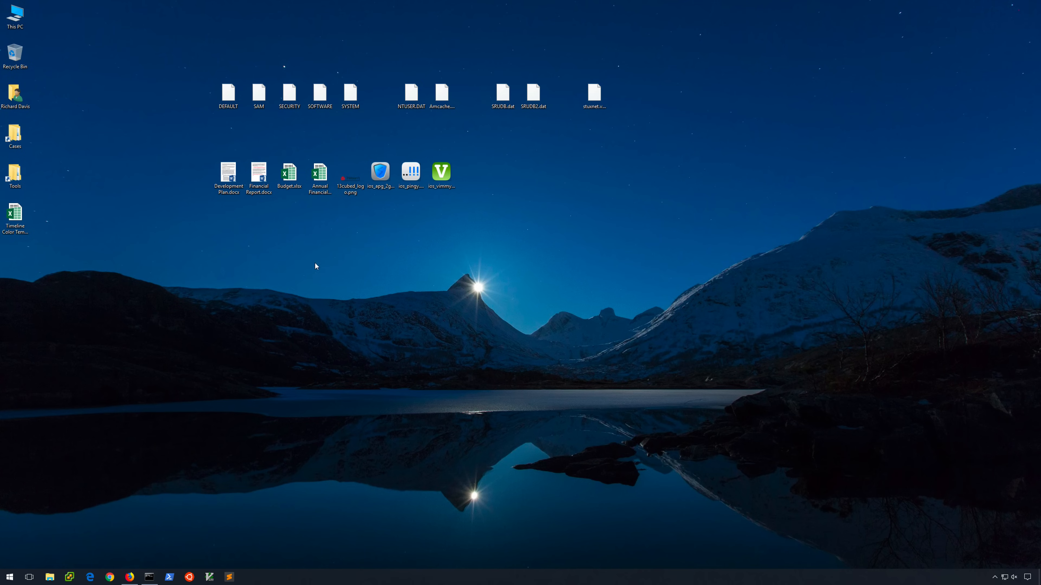
pyautogui.moveTo(112, 162)
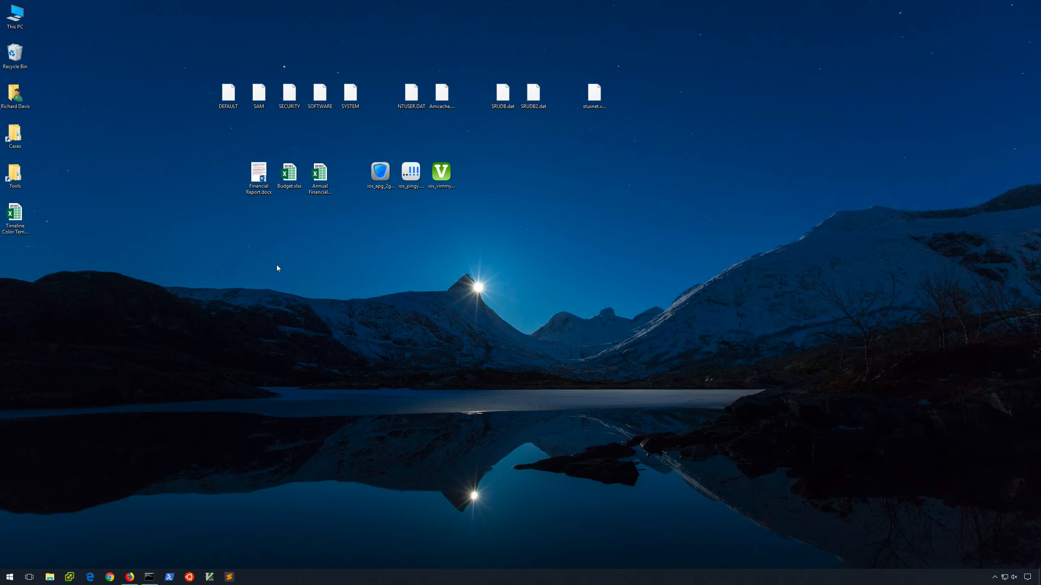
# - Select the Recycle Bin icon on the desktop after deleting the two files
pyautogui.click(14, 55)
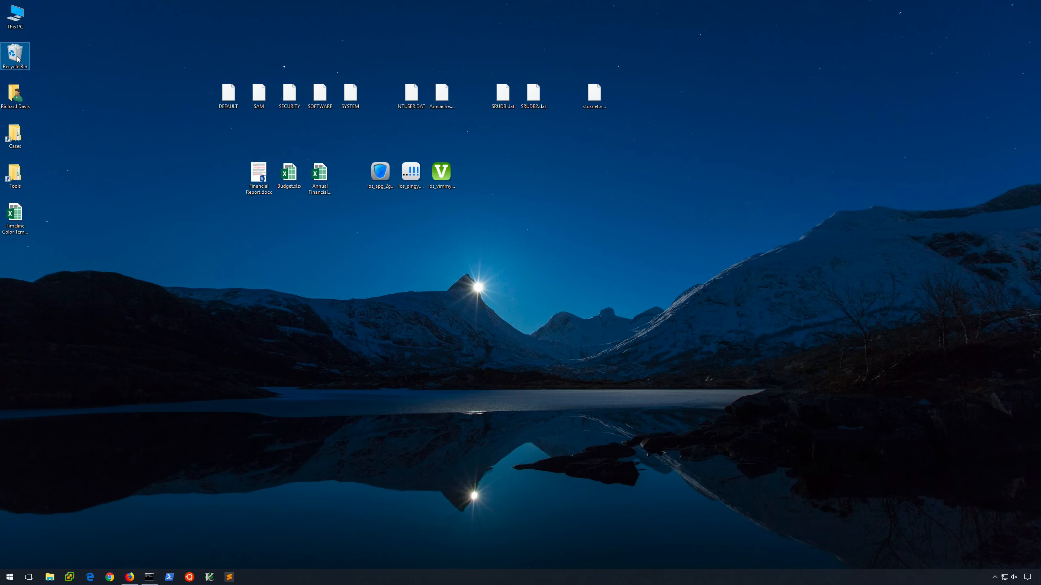
pyautogui.doubleClick(14, 56)
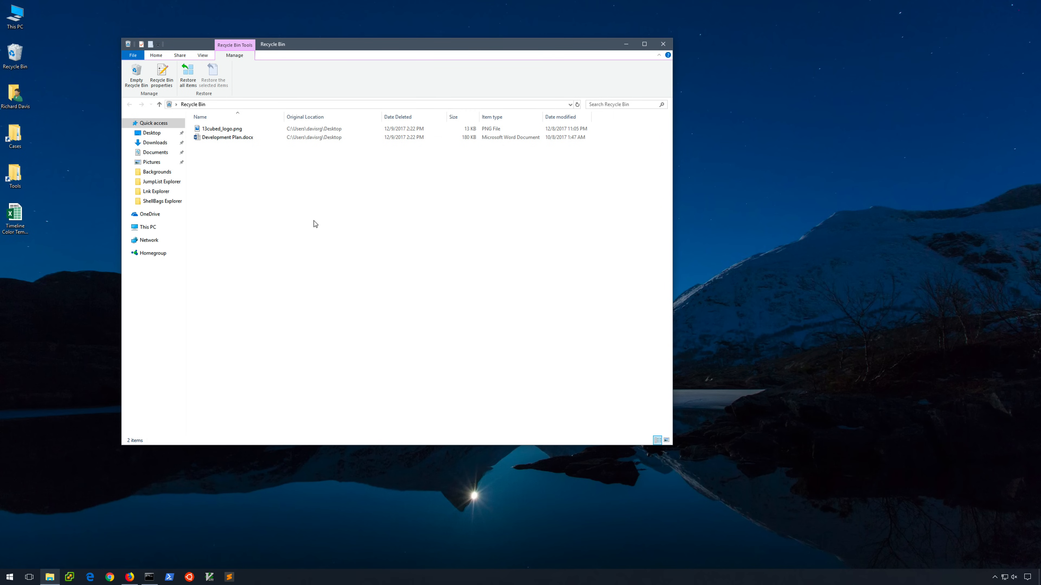
pyautogui.moveTo(304, 198)
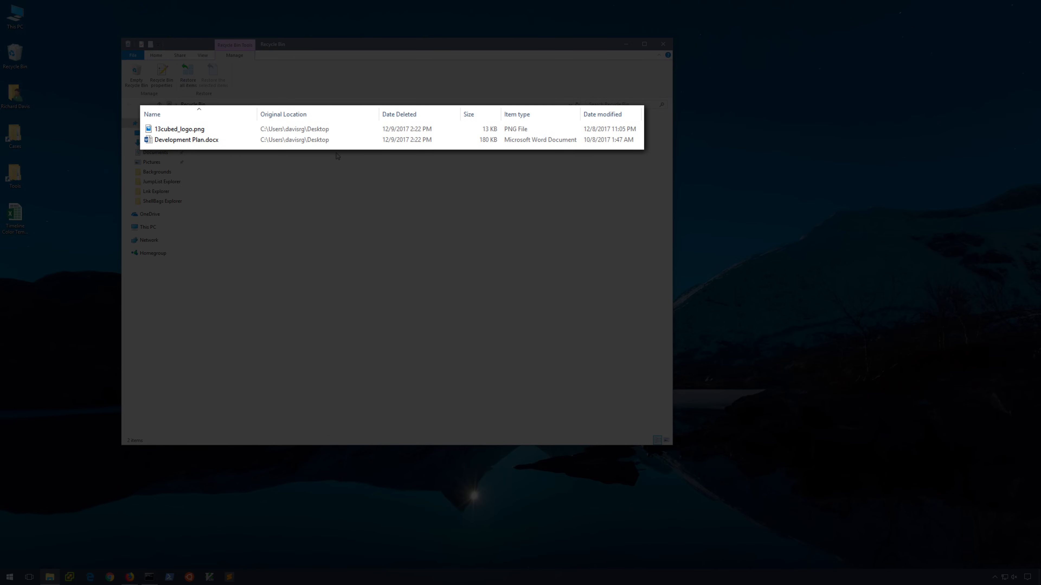
pyautogui.moveTo(431, 159)
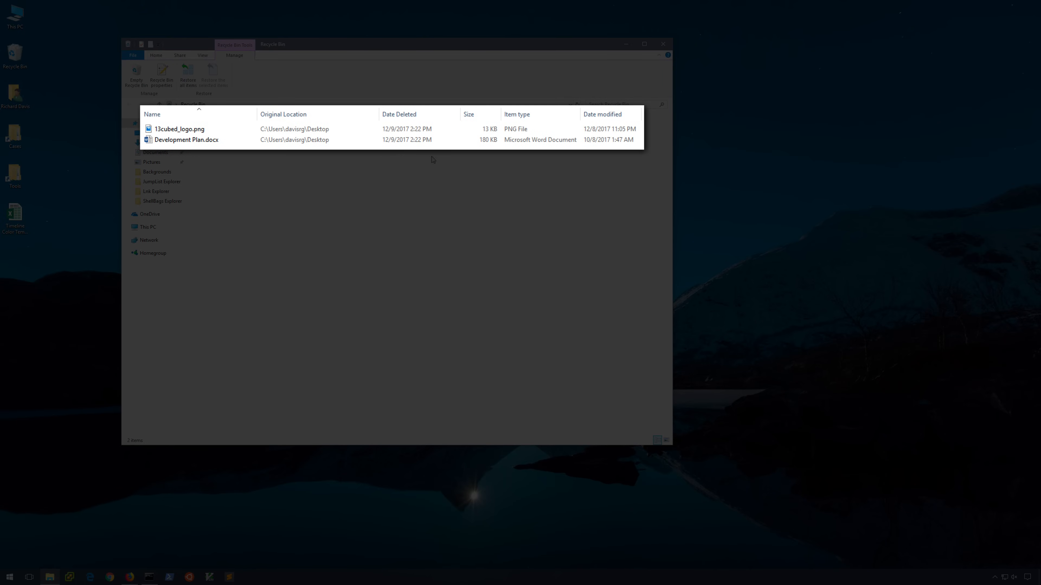
pyautogui.moveTo(459, 162)
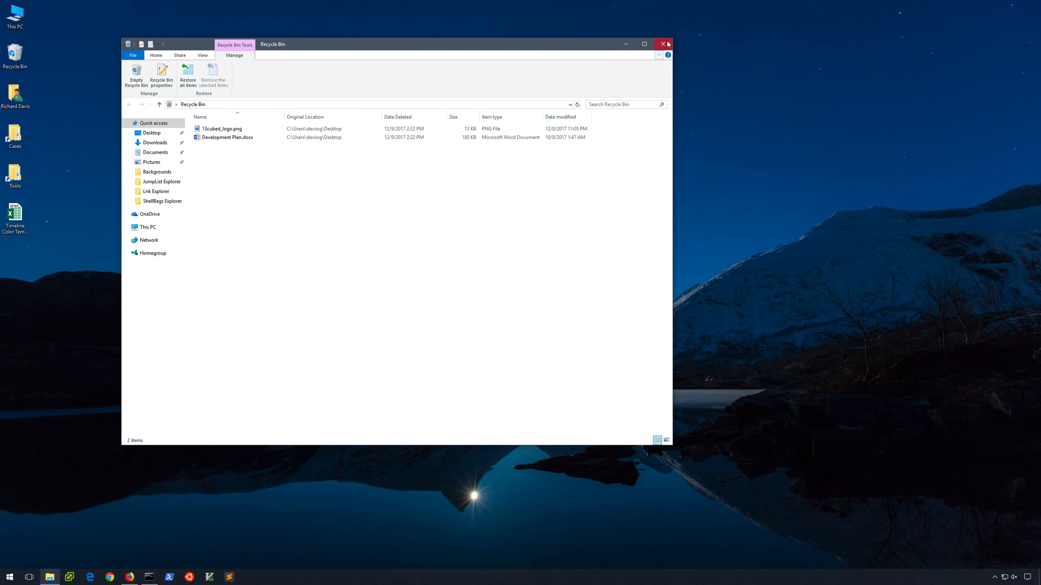
pyautogui.click(663, 44)
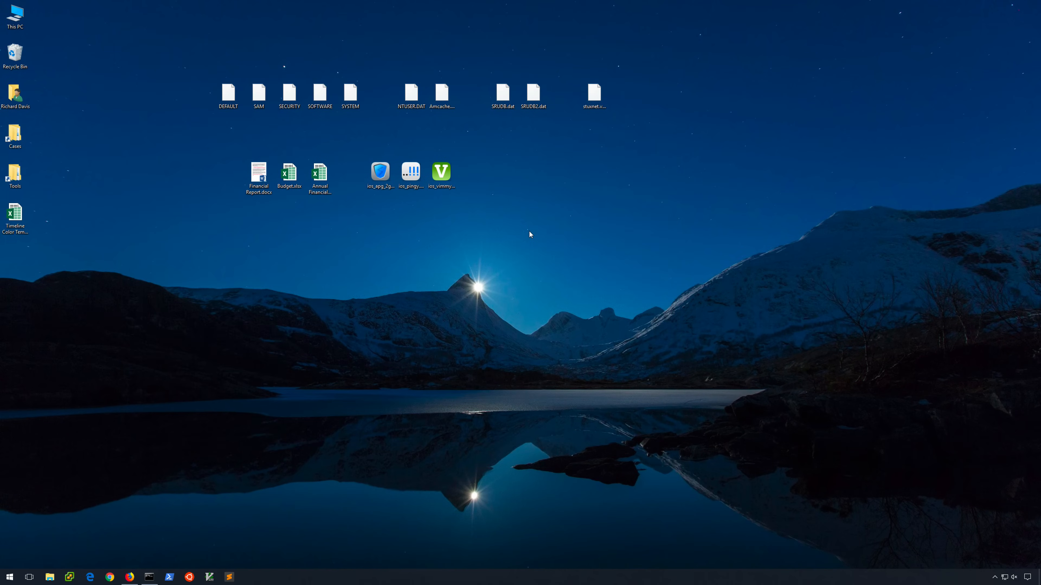
# - Launch Command Prompt, reveal hidden $Recycle.Bin with dir/a, enter it and list its contents
pyautogui.click(149, 577)
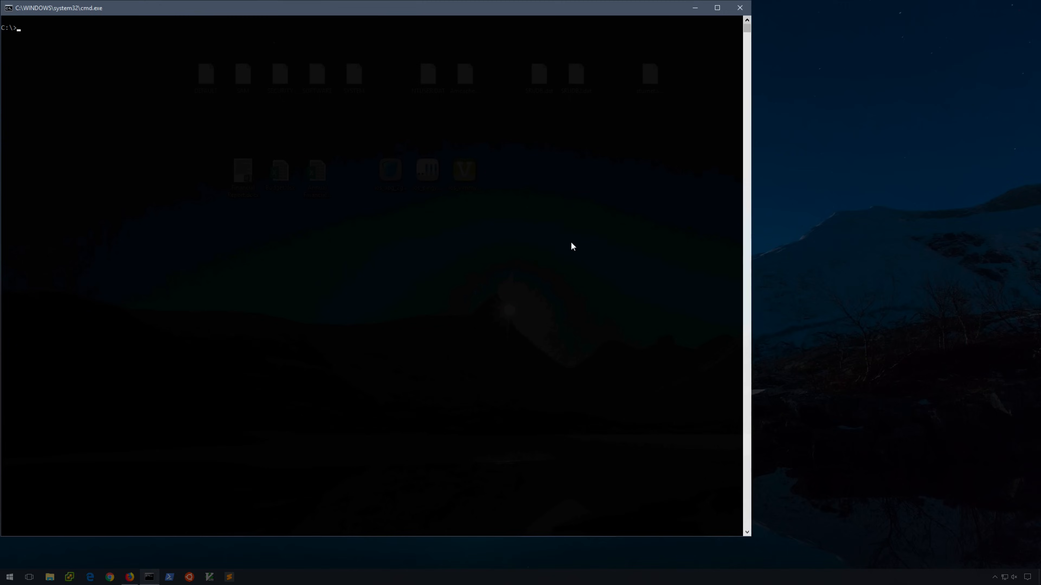
pyautogui.write('dir')
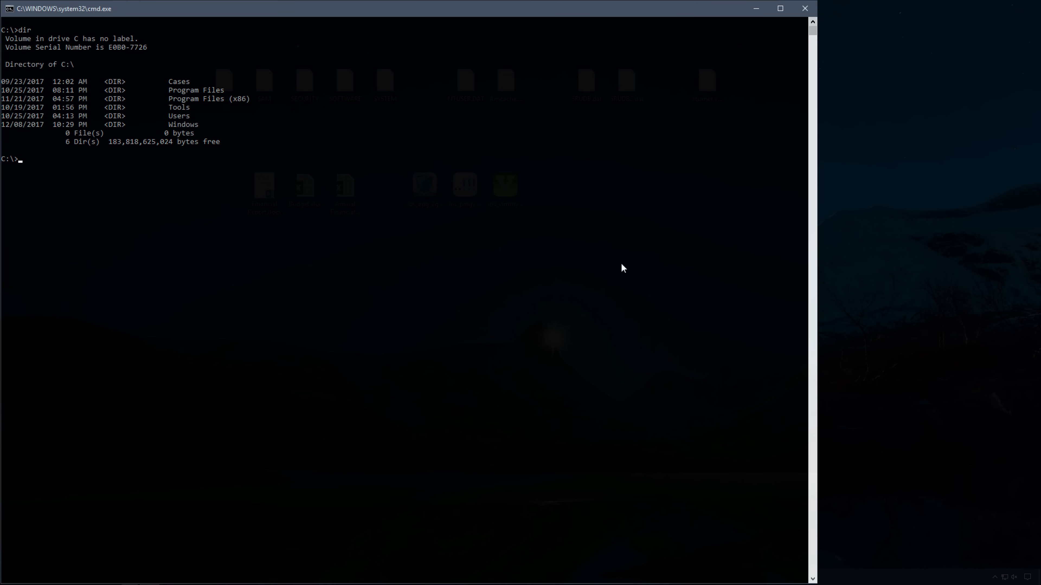
pyautogui.write('dir/a')
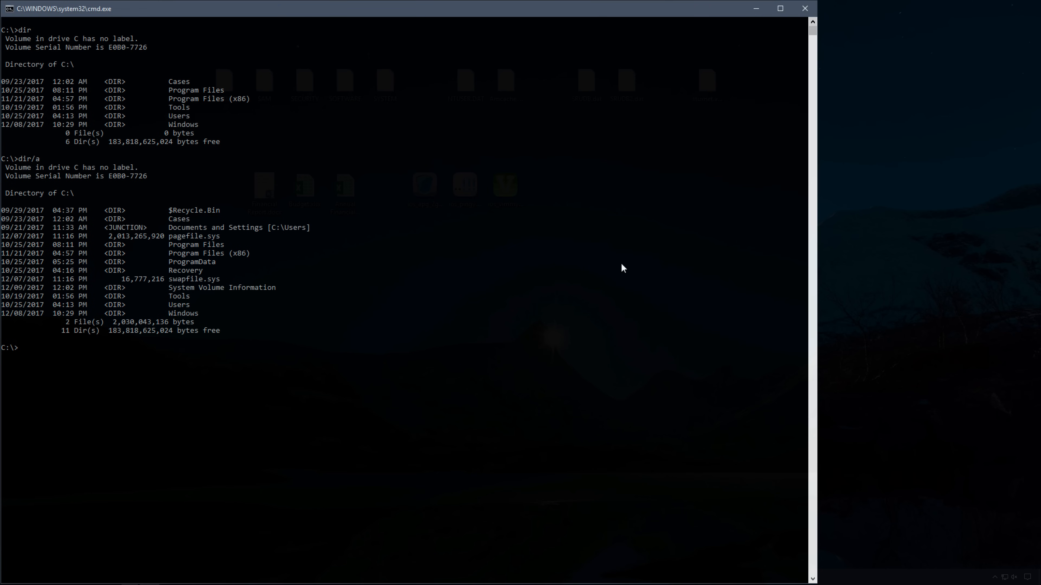
pyautogui.write('cd')
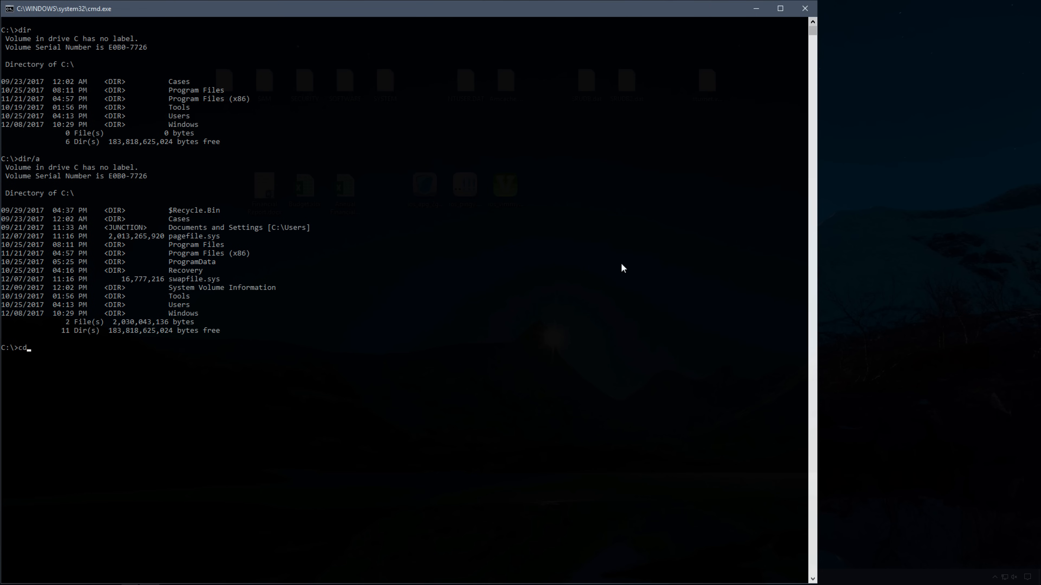
pyautogui.write('$Recycle.Bin')
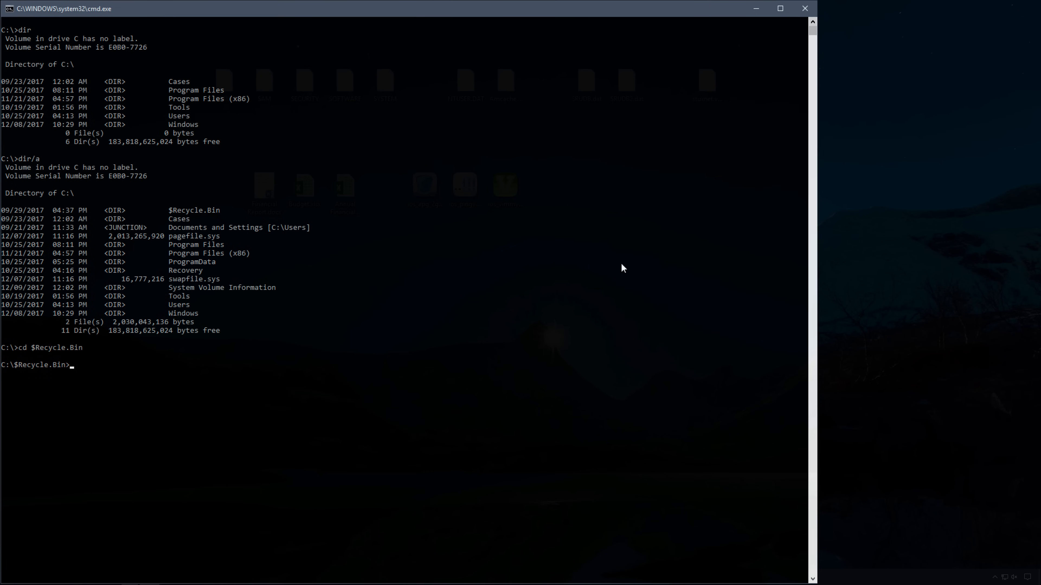
pyautogui.write('dir')
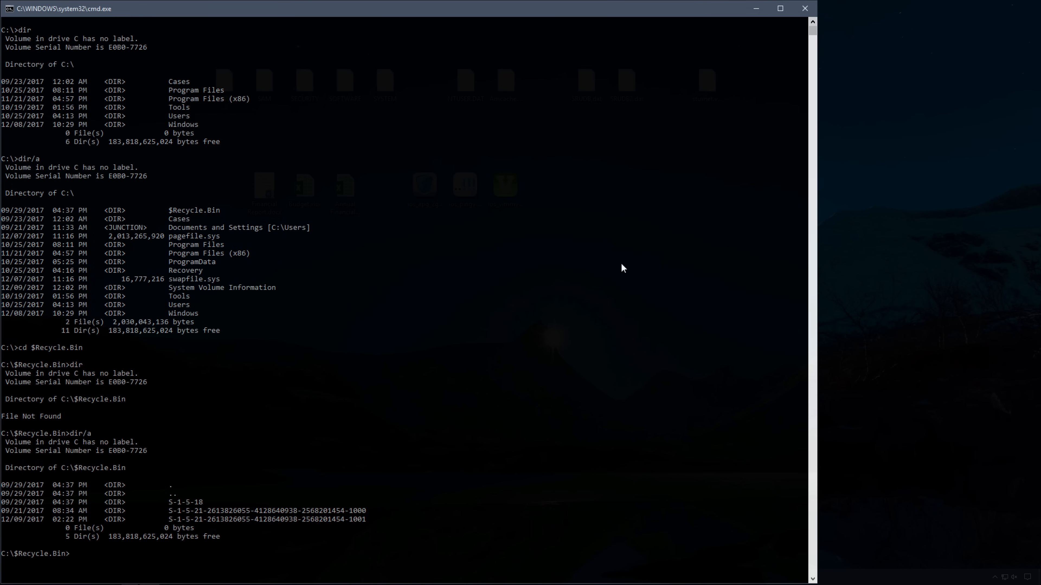
# - Run wmic useraccount get name,sid to map SID folders to accounts, then start cd into the SID folder
pyautogui.write('wmic useracc')
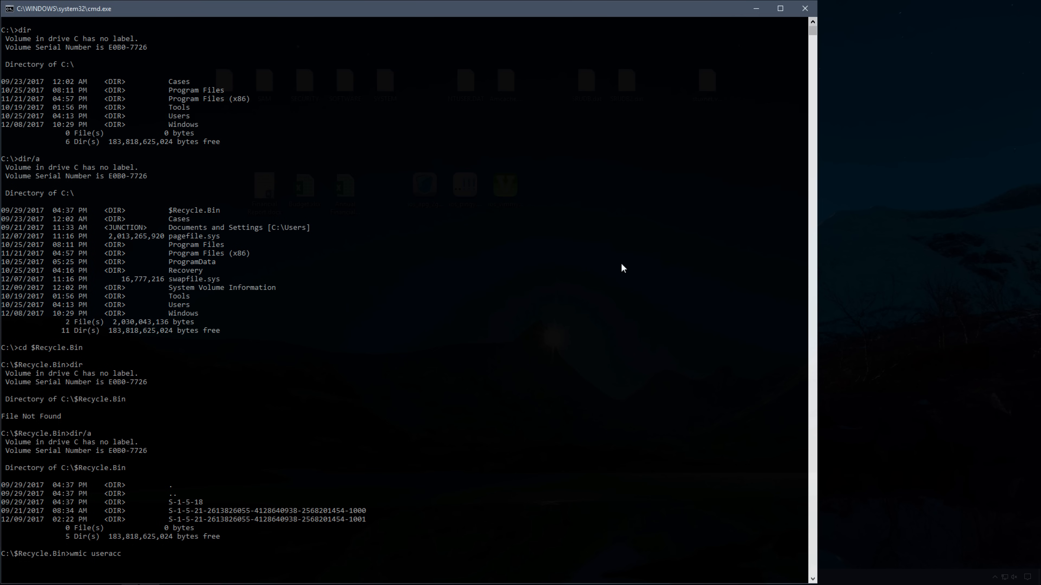
pyautogui.write('ount get name,sid')
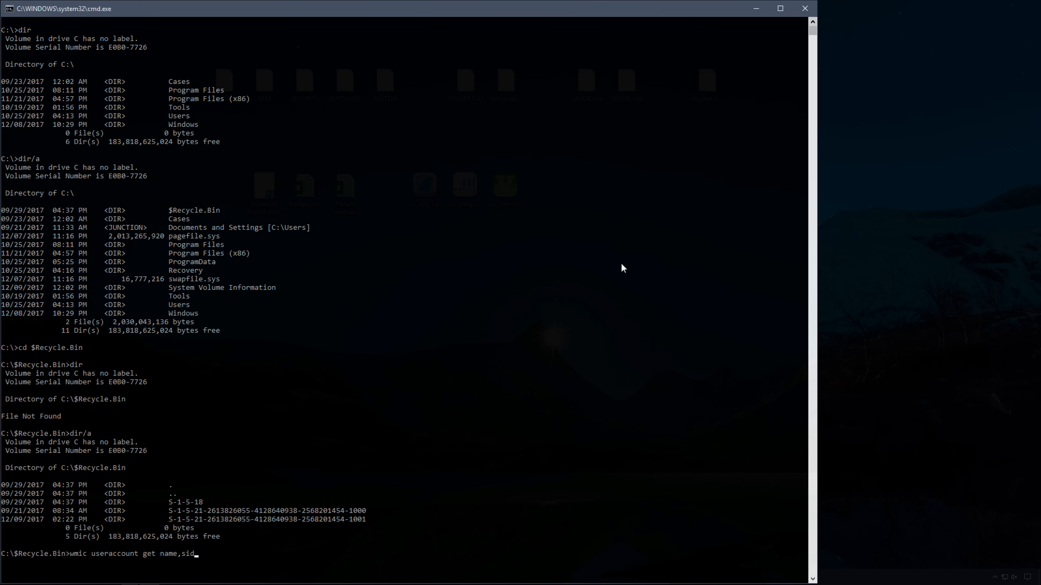
pyautogui.press('Enter')
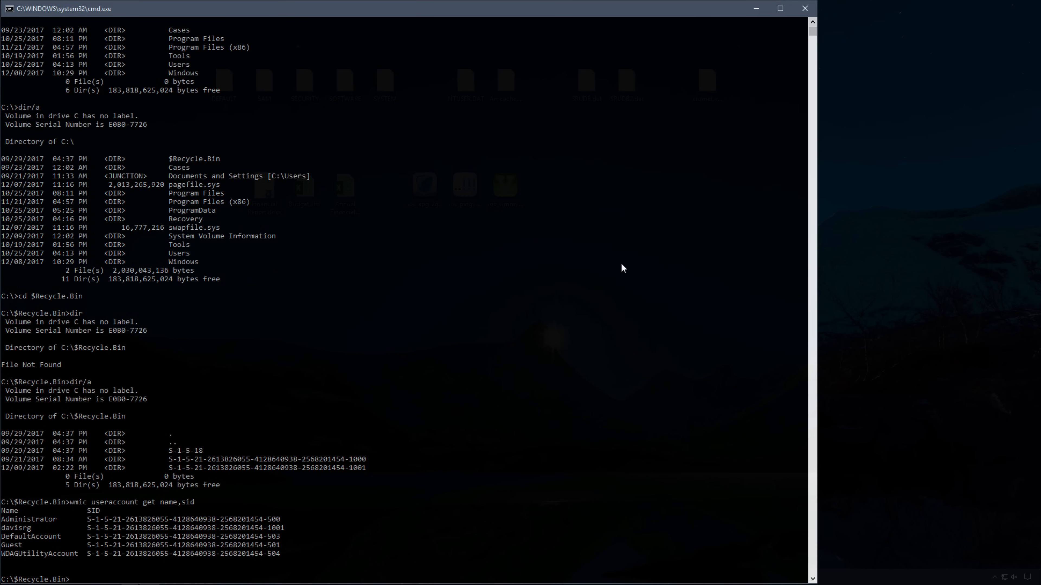
pyautogui.write('cd S-1-5-21-2613826055-4128640938-2568201454-1001')
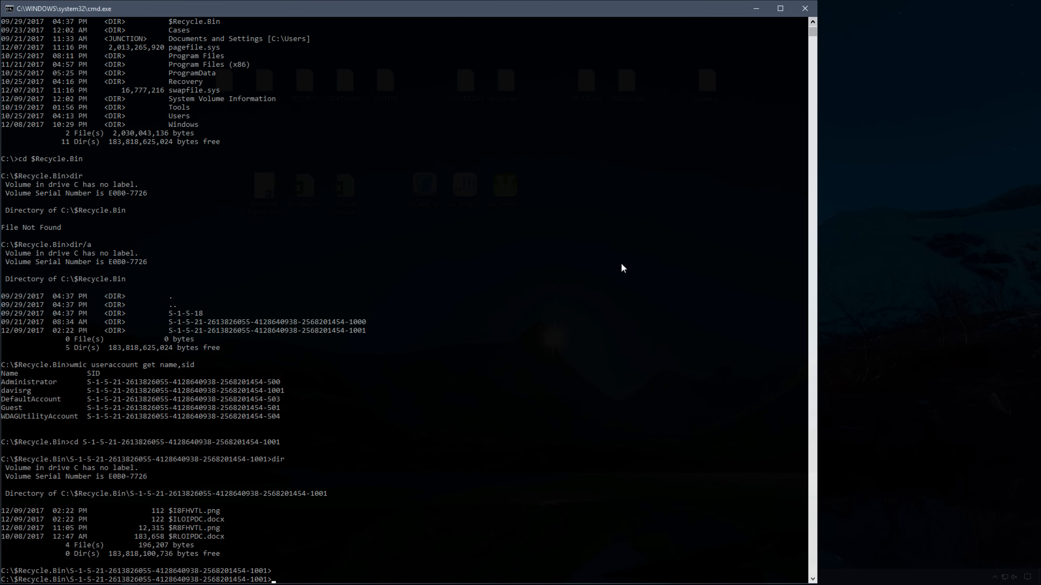
# - Copy the recycled $R8FHVTL.png from the SID folder to \users\davisrg\desktop
pyautogui.write('copy $')
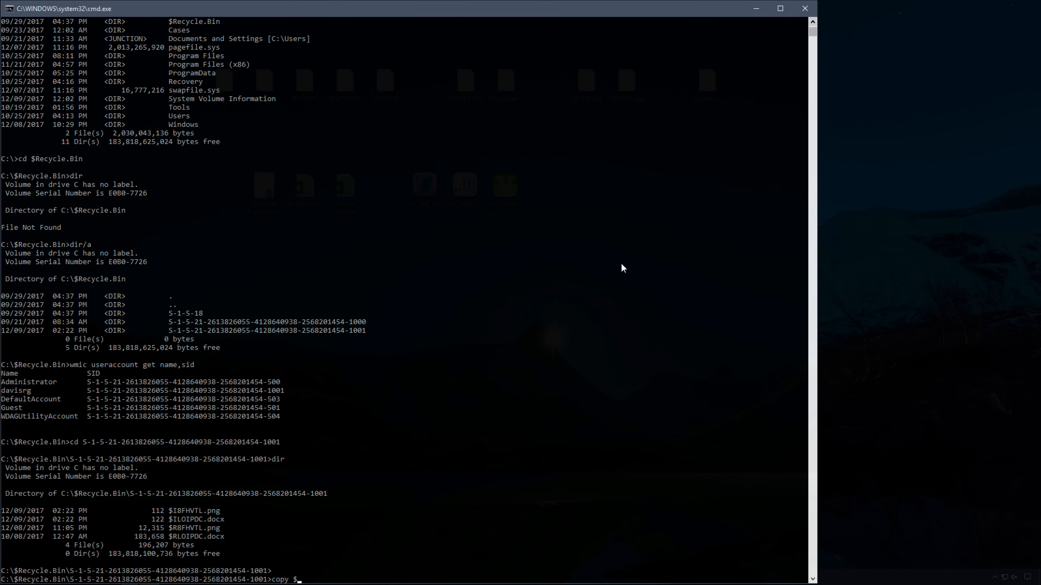
pyautogui.write('R8FHVTL.png')
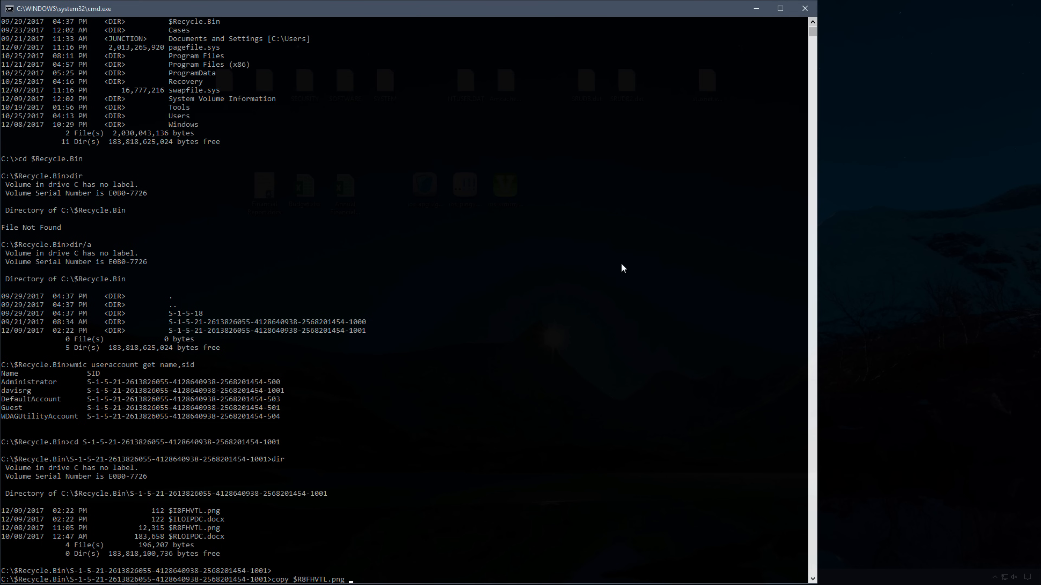
pyautogui.write('\\users\\davisrg\\desktop')
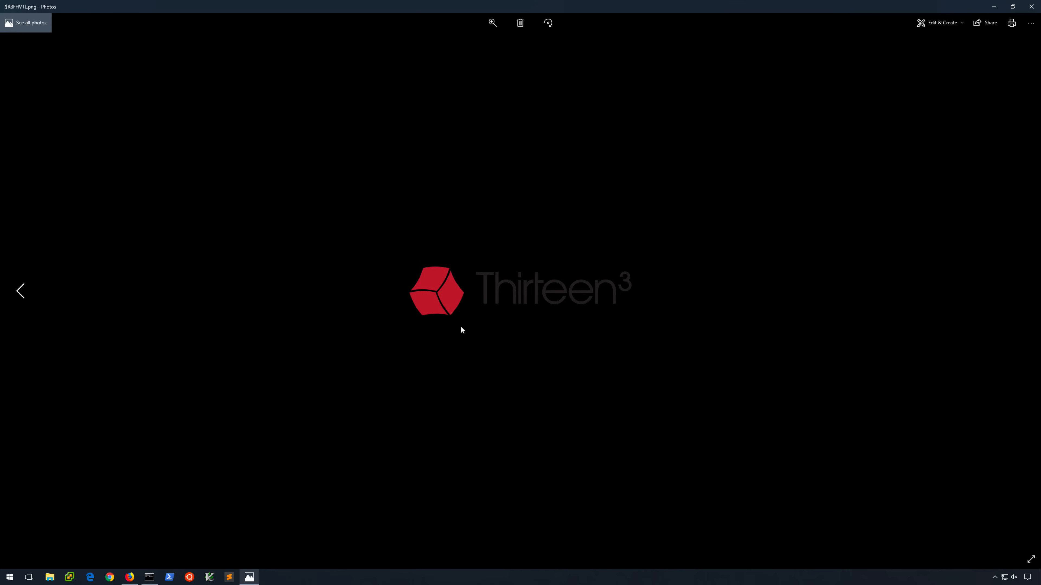
pyautogui.moveTo(613, 327)
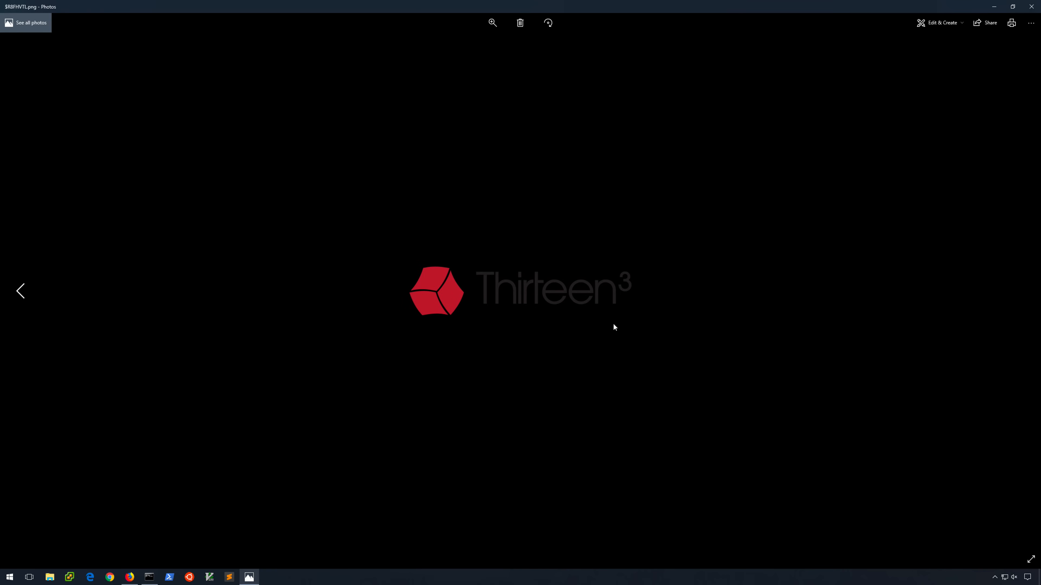
pyautogui.moveTo(975, 77)
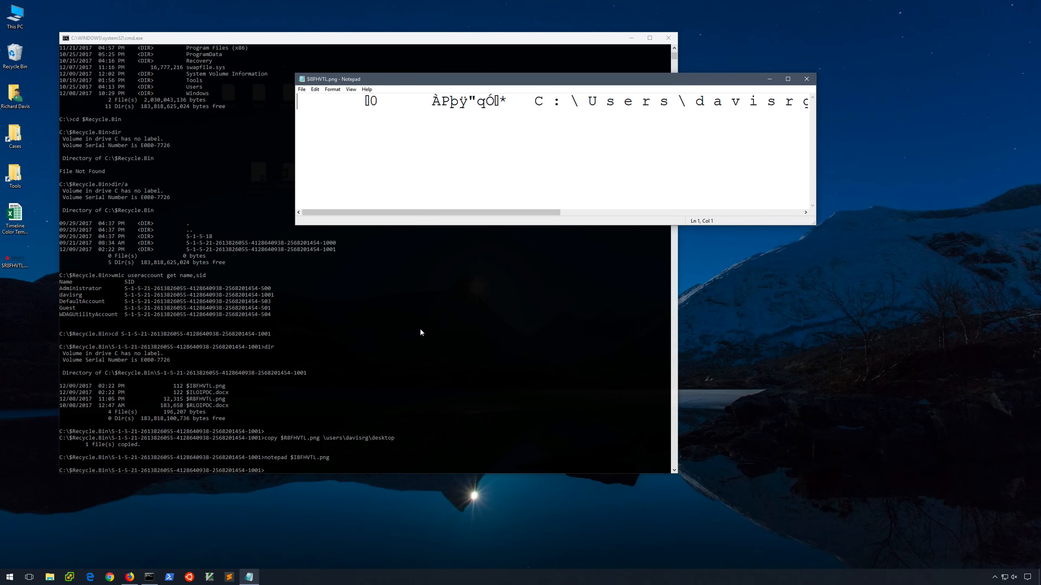
pyautogui.moveTo(421, 130)
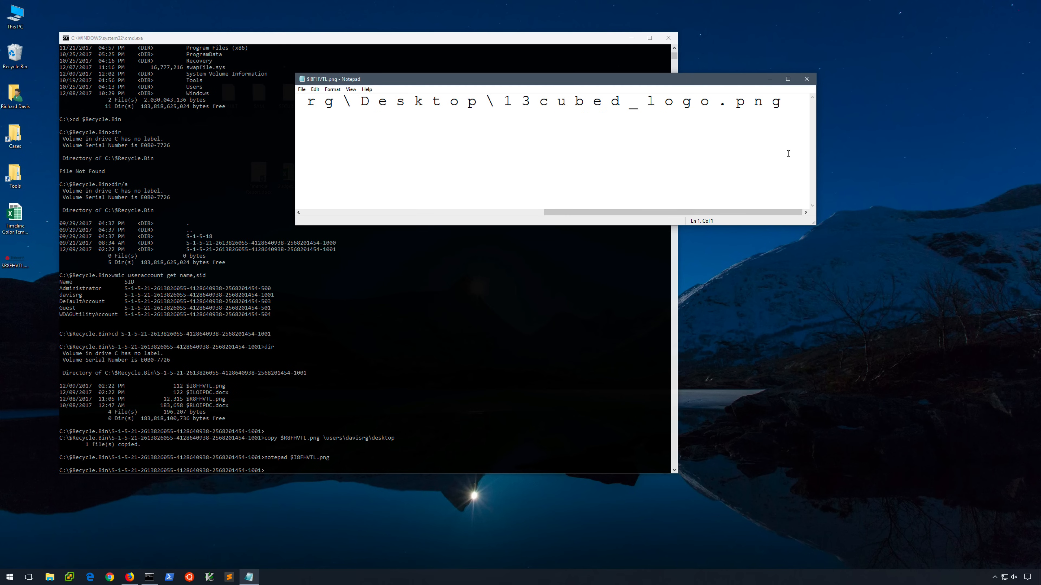
# - Close Notepad after reading the $I record's original path Desktop\13cubed_logo.png
pyautogui.click(806, 78)
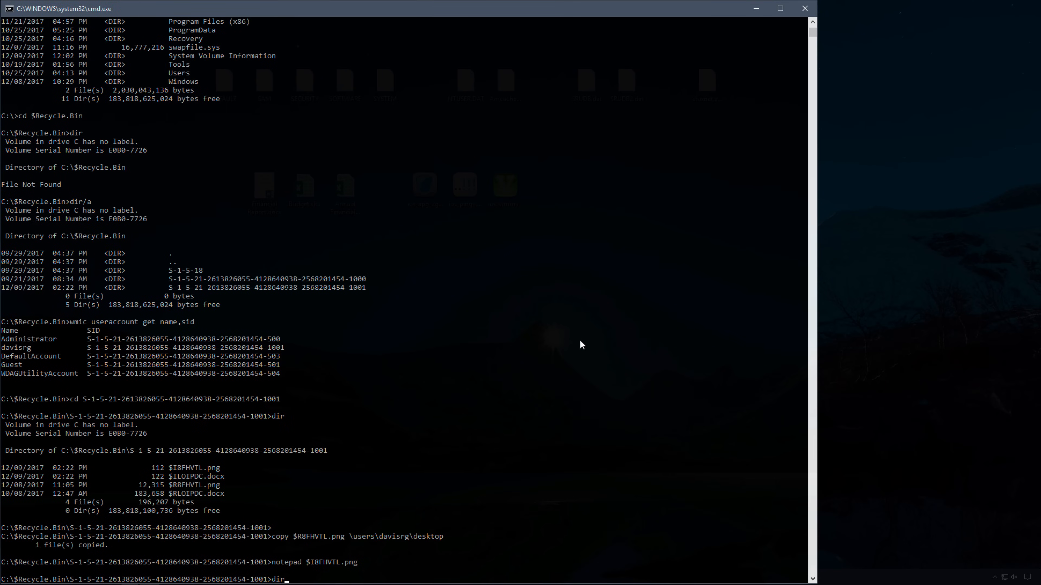
# - Copy both $I metadata files with copy $I* to the user's desktop, then switch to the browser
pyautogui.write('copy $')
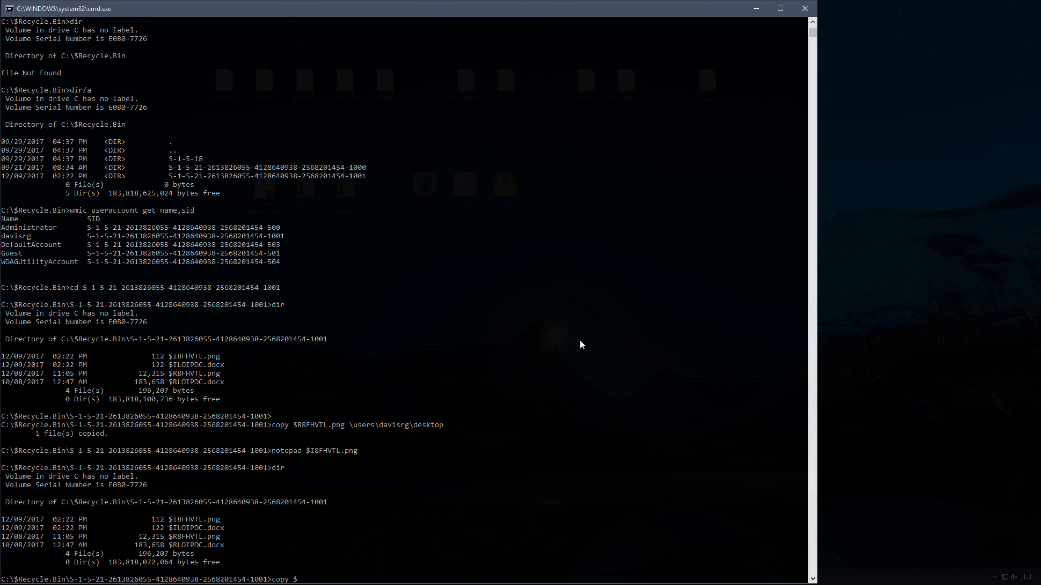
pyautogui.write('$I* \\users\\davisrg\\desktop')
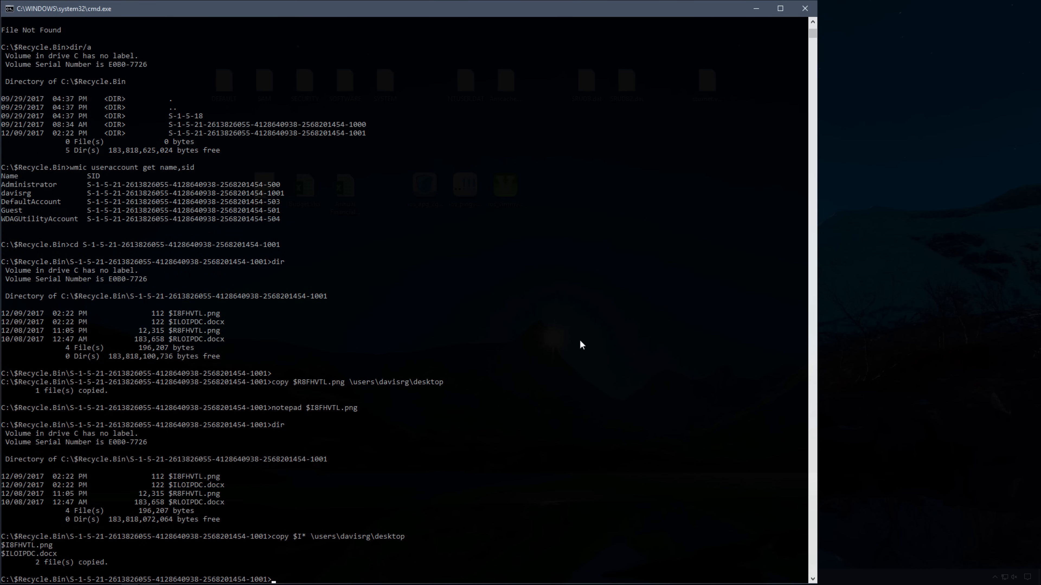
pyautogui.click(780, 8)
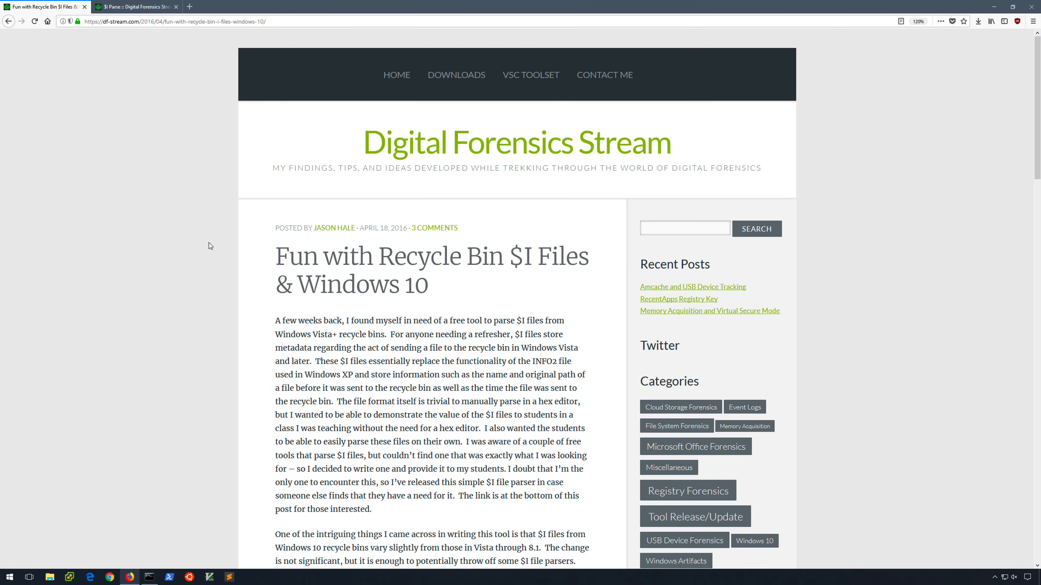
pyautogui.moveTo(228, 272)
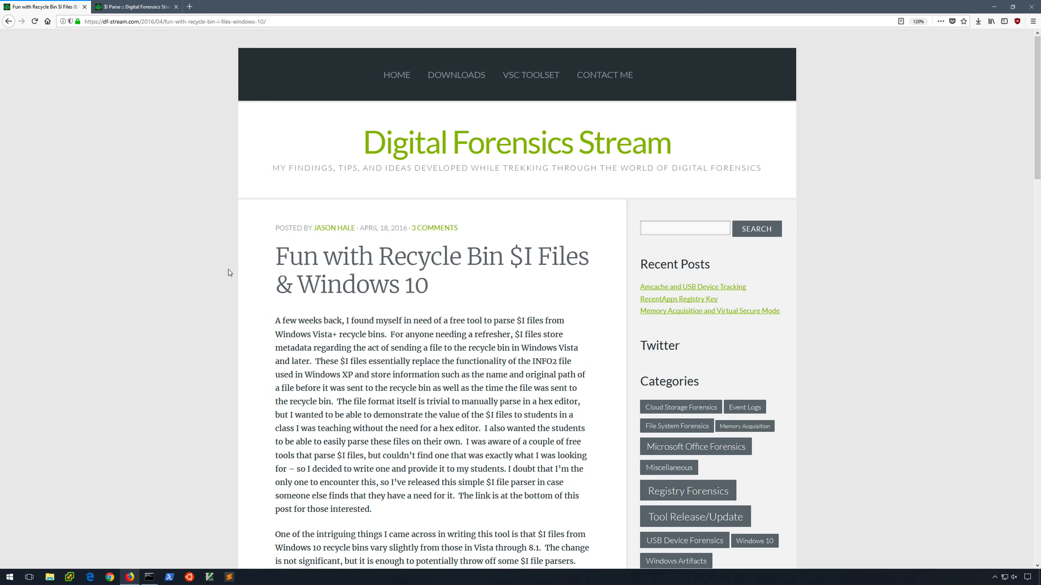
# - Read the Digital Forensics Stream blog post on $I files and move to the $I Parse tool page
pyautogui.scroll(-3)
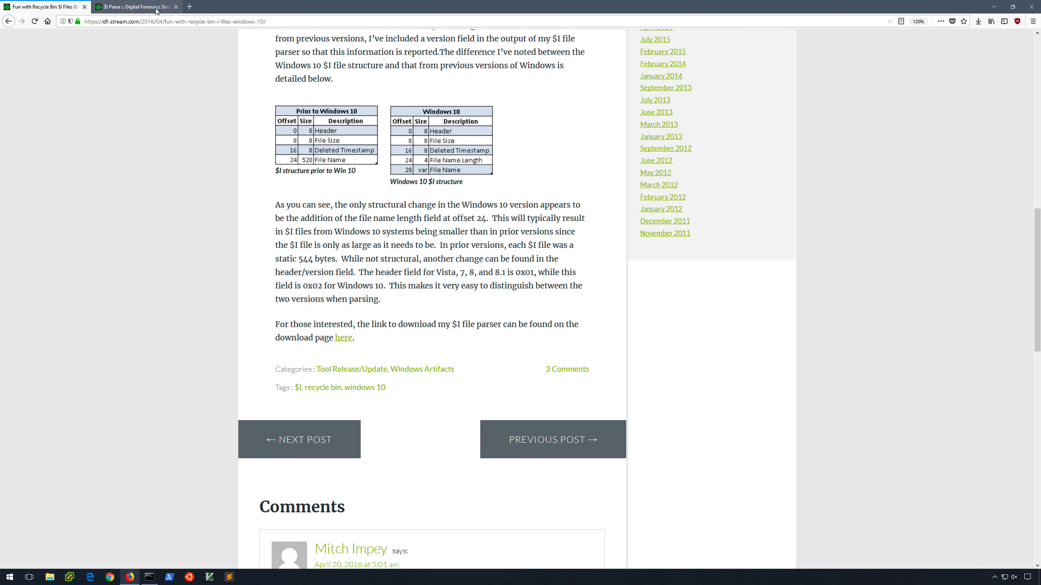
pyautogui.click(344, 338)
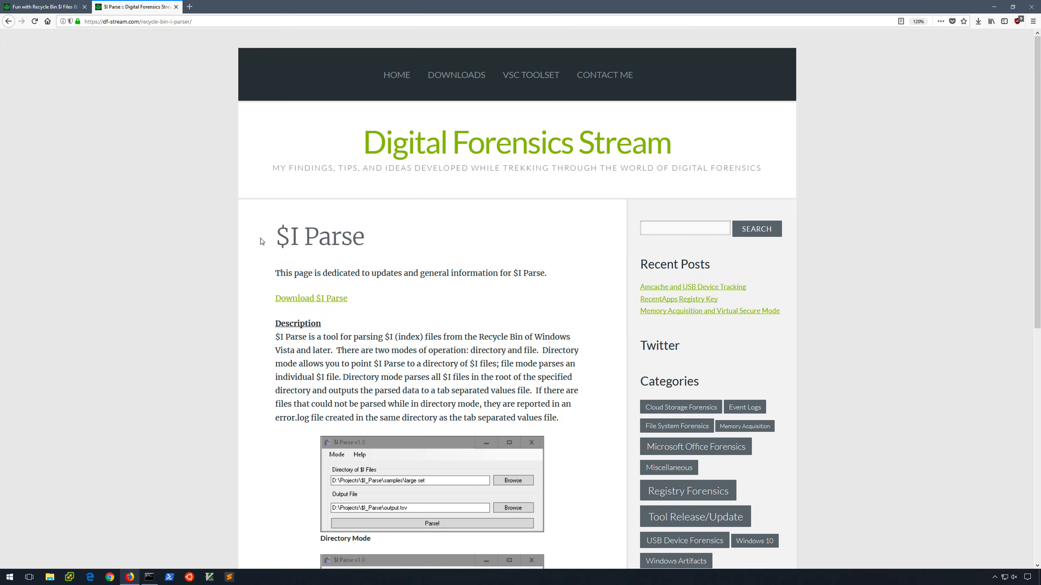
pyautogui.moveTo(244, 291)
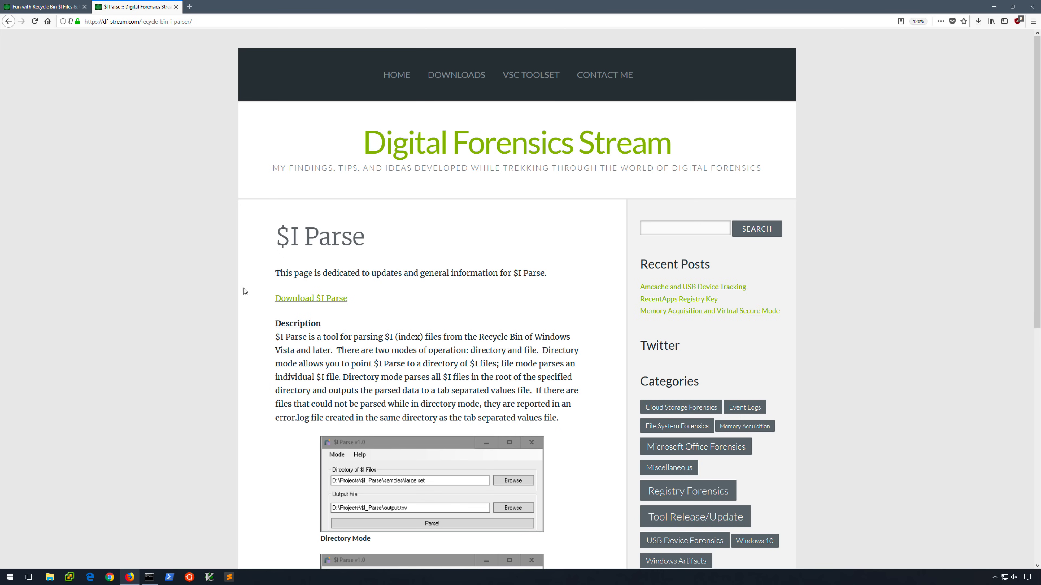
pyautogui.moveTo(133, 204)
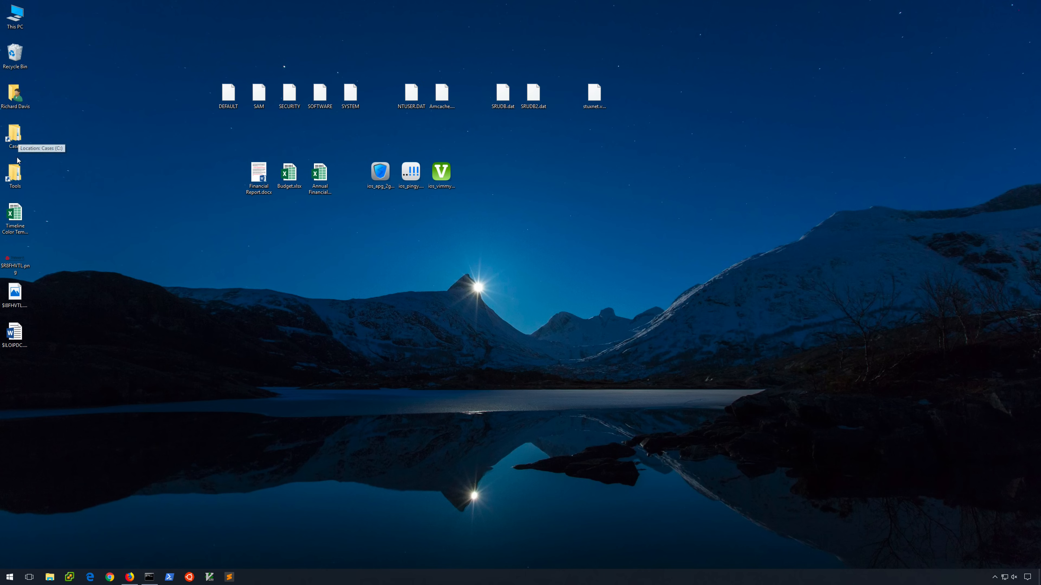
# - Enter the desktop Tools shortcut and its Miscellaneous folder holding $I Parse
pyautogui.doubleClick(14, 174)
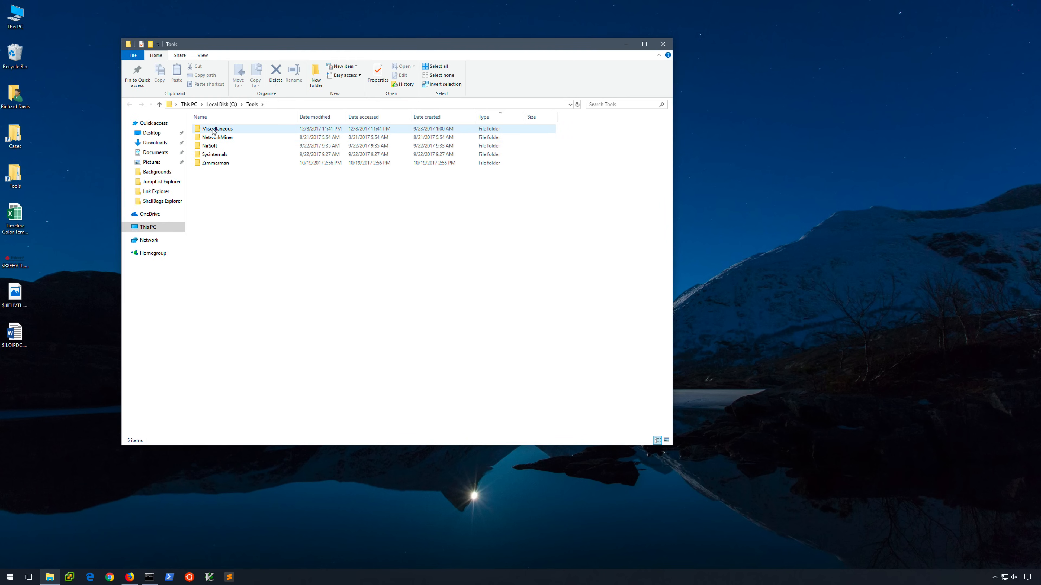
pyautogui.doubleClick(216, 128)
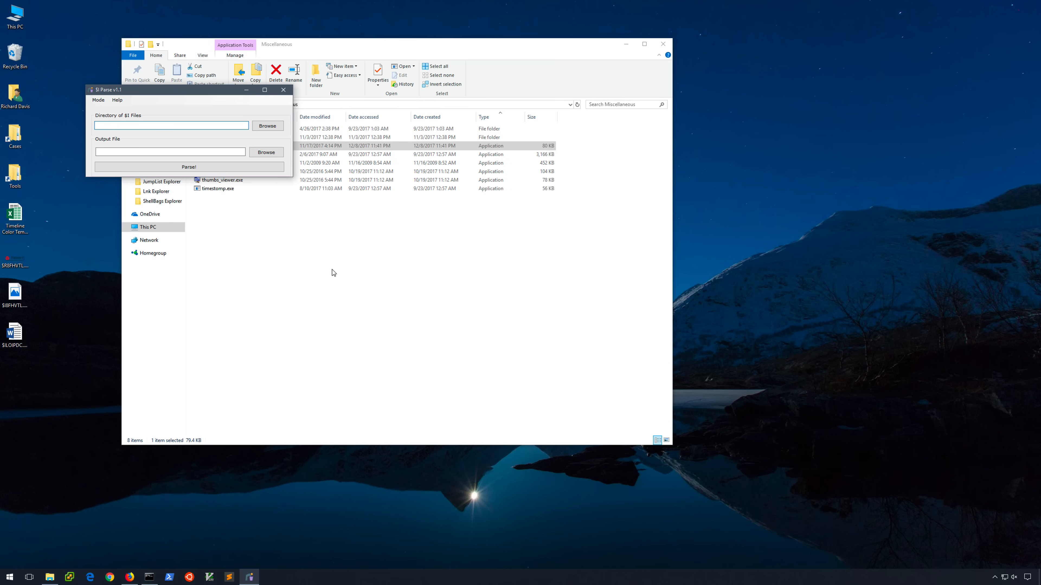
# - Keep Directory mode in $I Parse and choose the Desktop as the folder holding the $I files
pyautogui.click(97, 100)
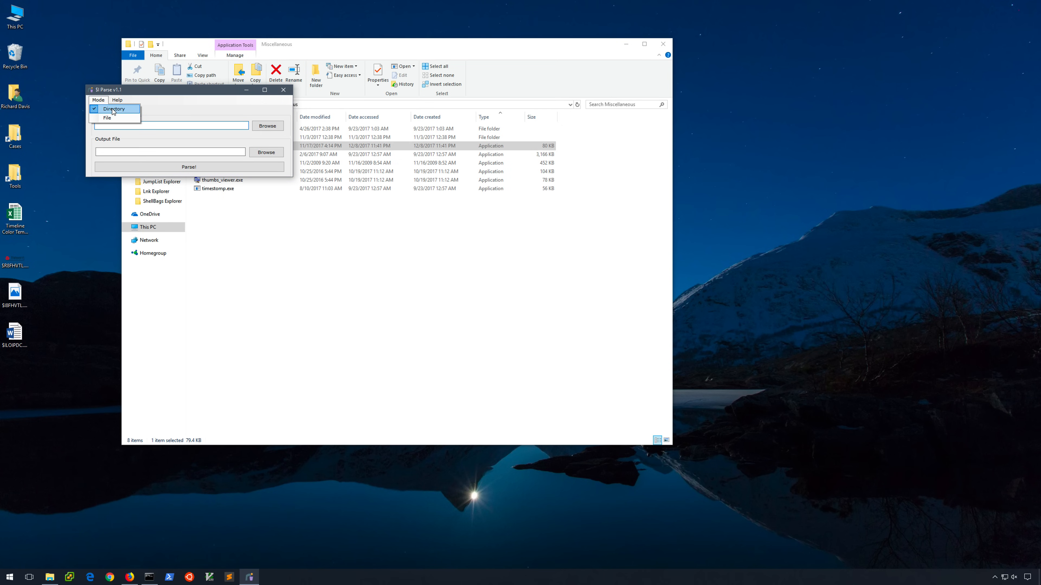
pyautogui.moveTo(107, 118)
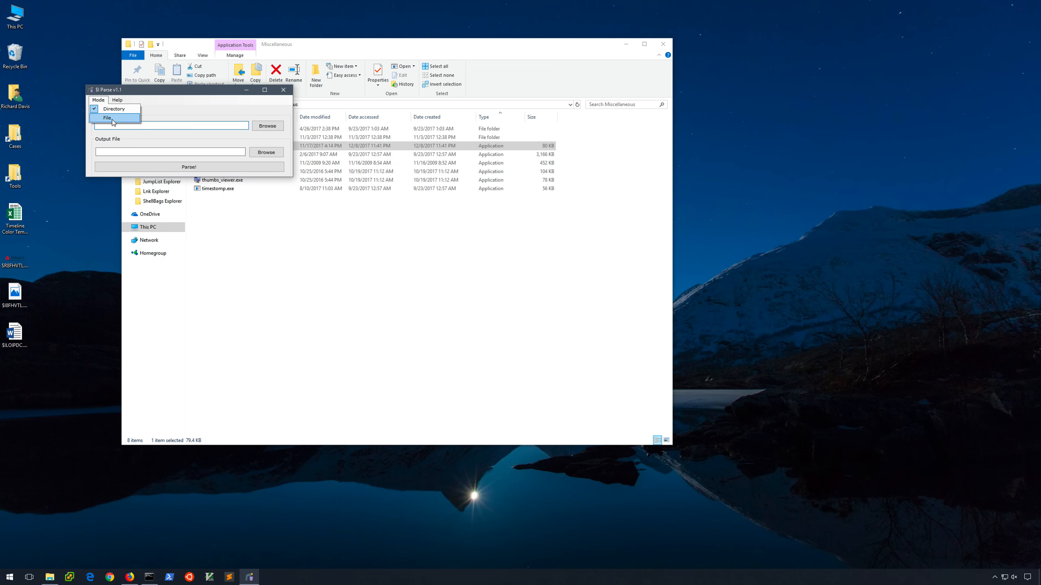
pyautogui.click(114, 109)
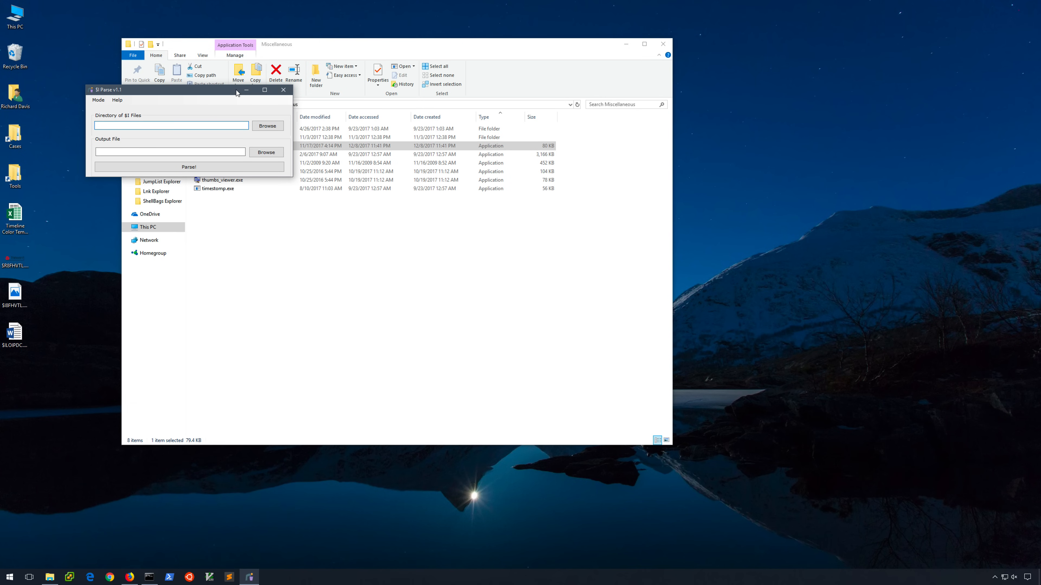
pyautogui.click(267, 125)
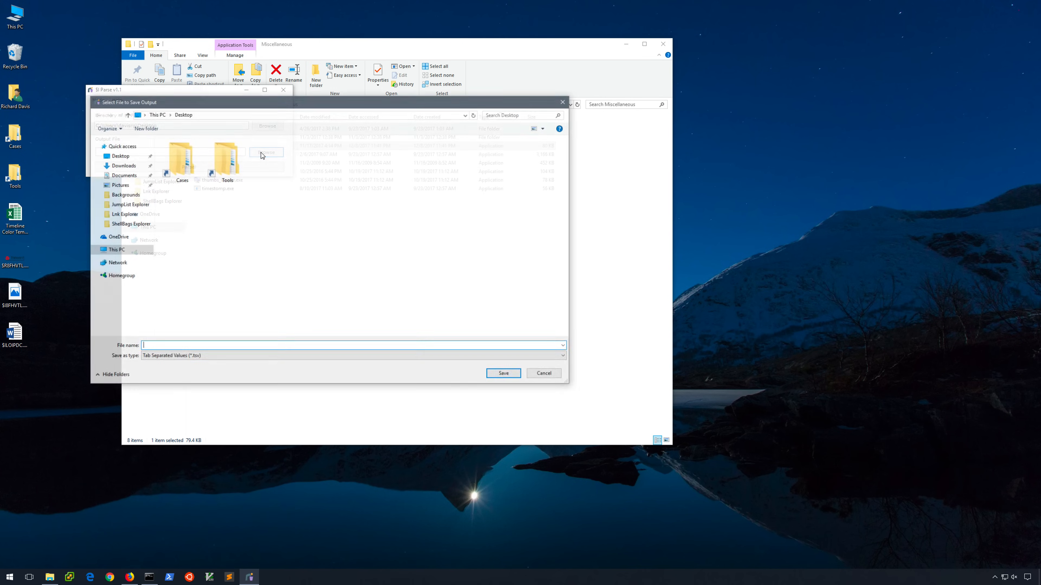
# - Name the output file output.tsv on the Desktop and parse the two $I files, acknowledging completion
pyautogui.write('output')
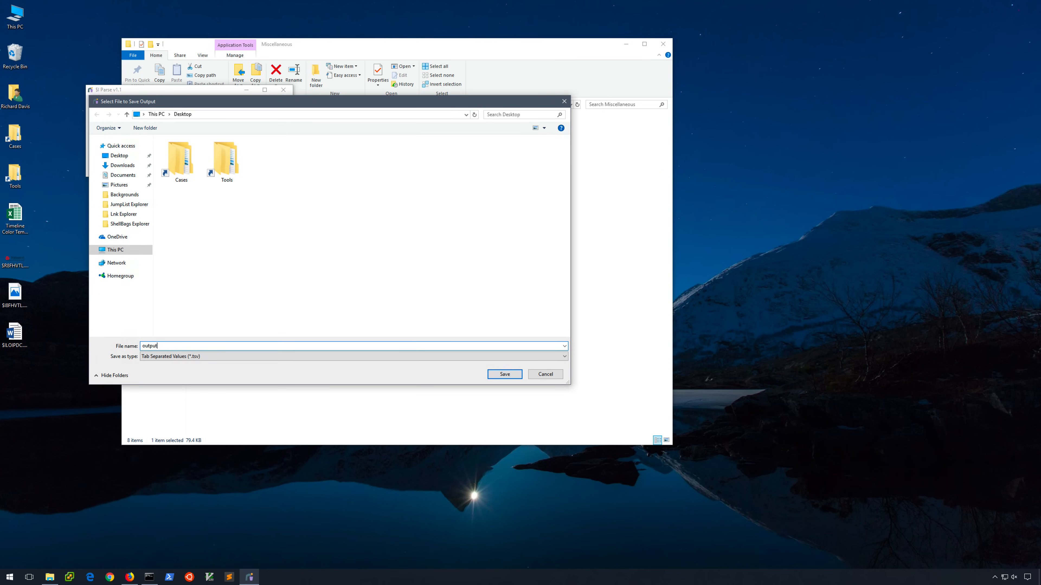
pyautogui.click(504, 374)
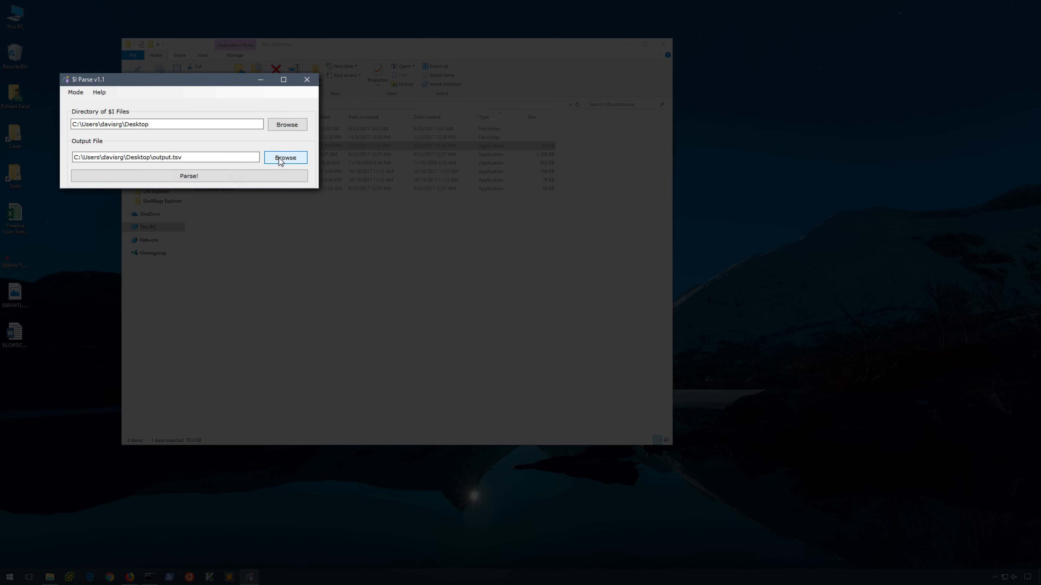
pyautogui.click(188, 175)
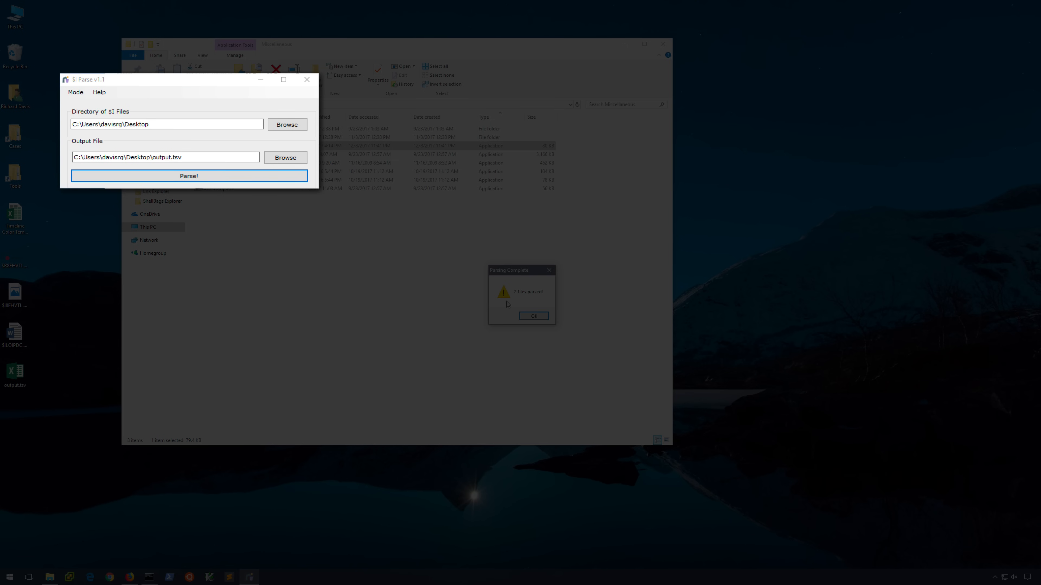
pyautogui.click(533, 316)
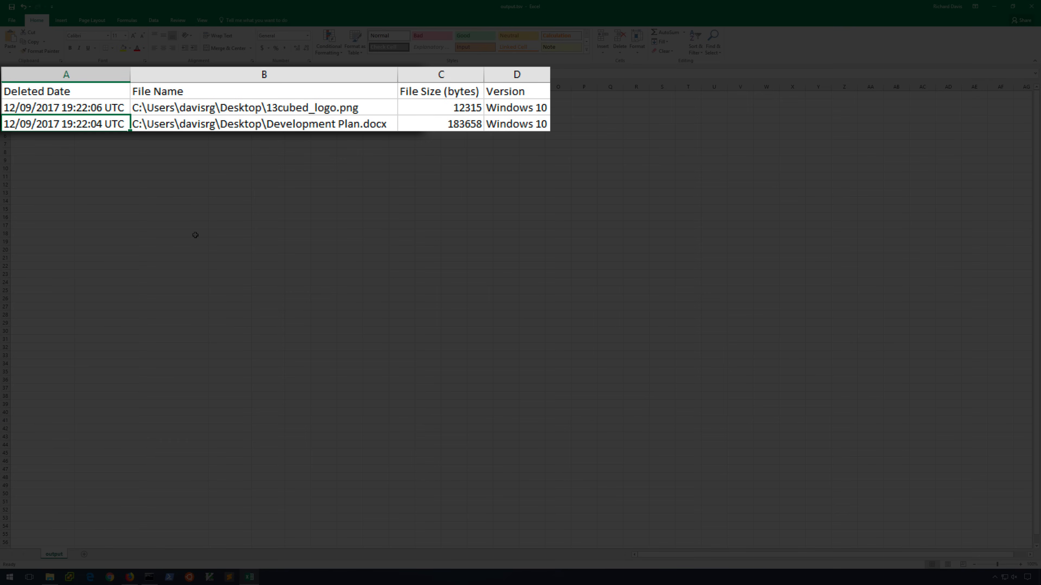
# - Review the logo file's original path in B2 and the Windows 10 version entry in D2 of output.tsv
pyautogui.click(65, 107)
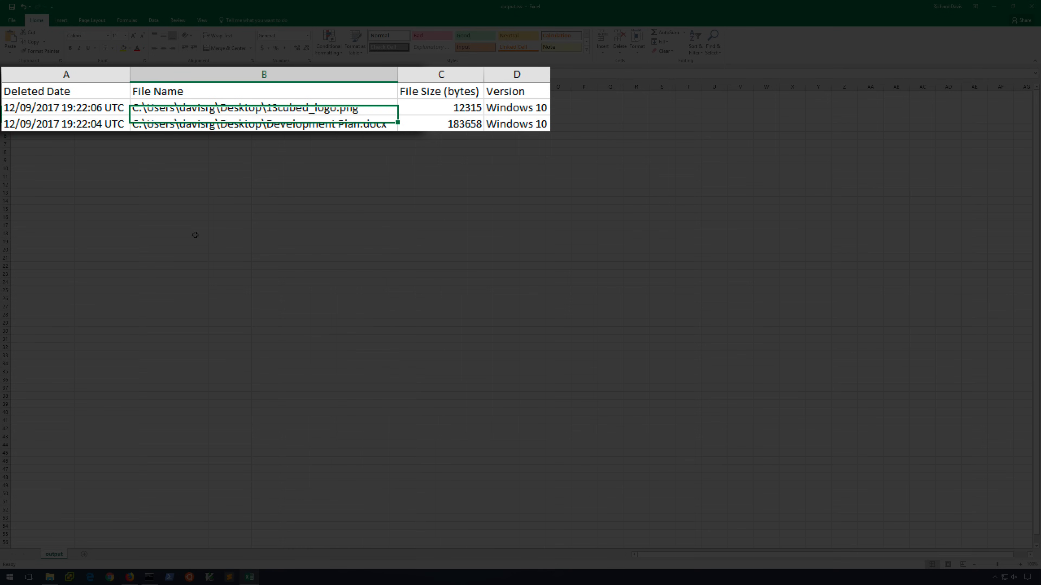
pyautogui.click(516, 107)
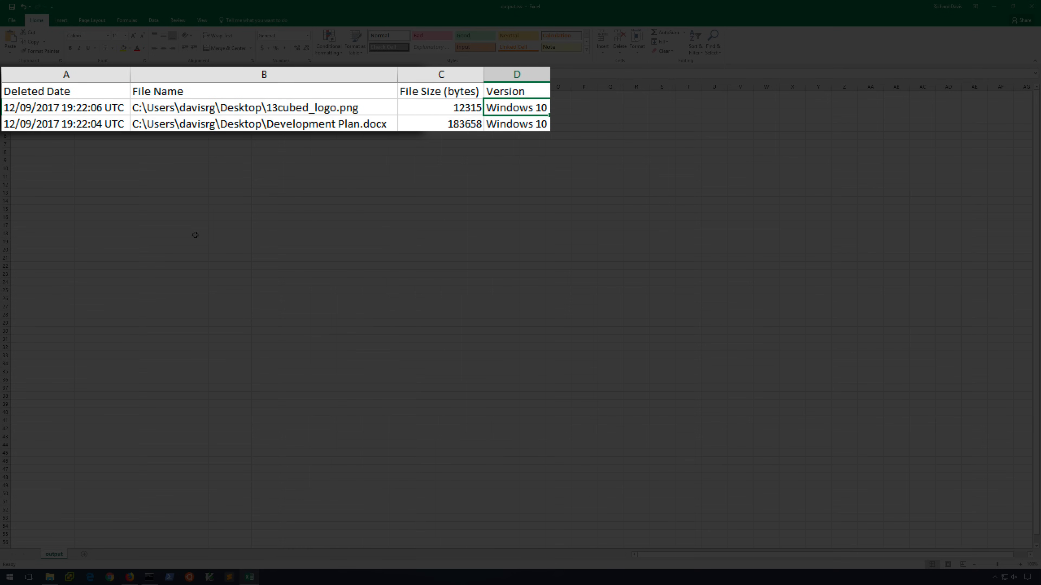